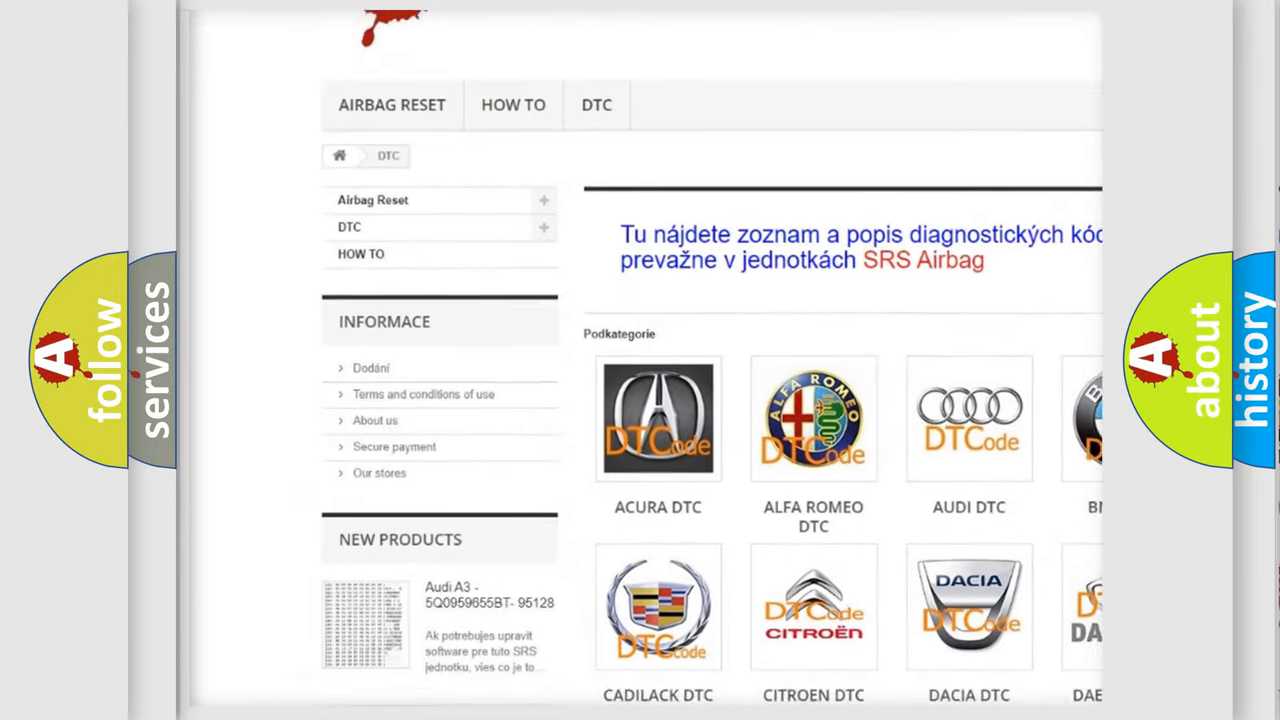
scroll("down", 3)
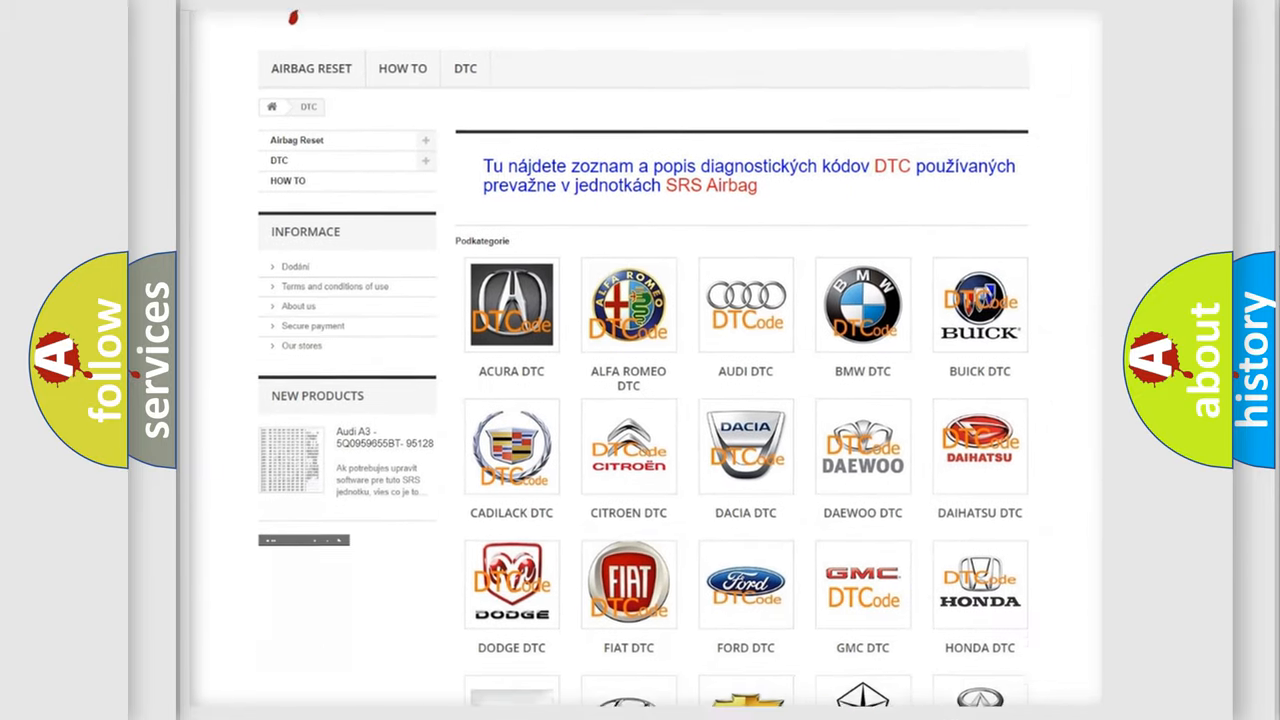
scroll("down", 3)
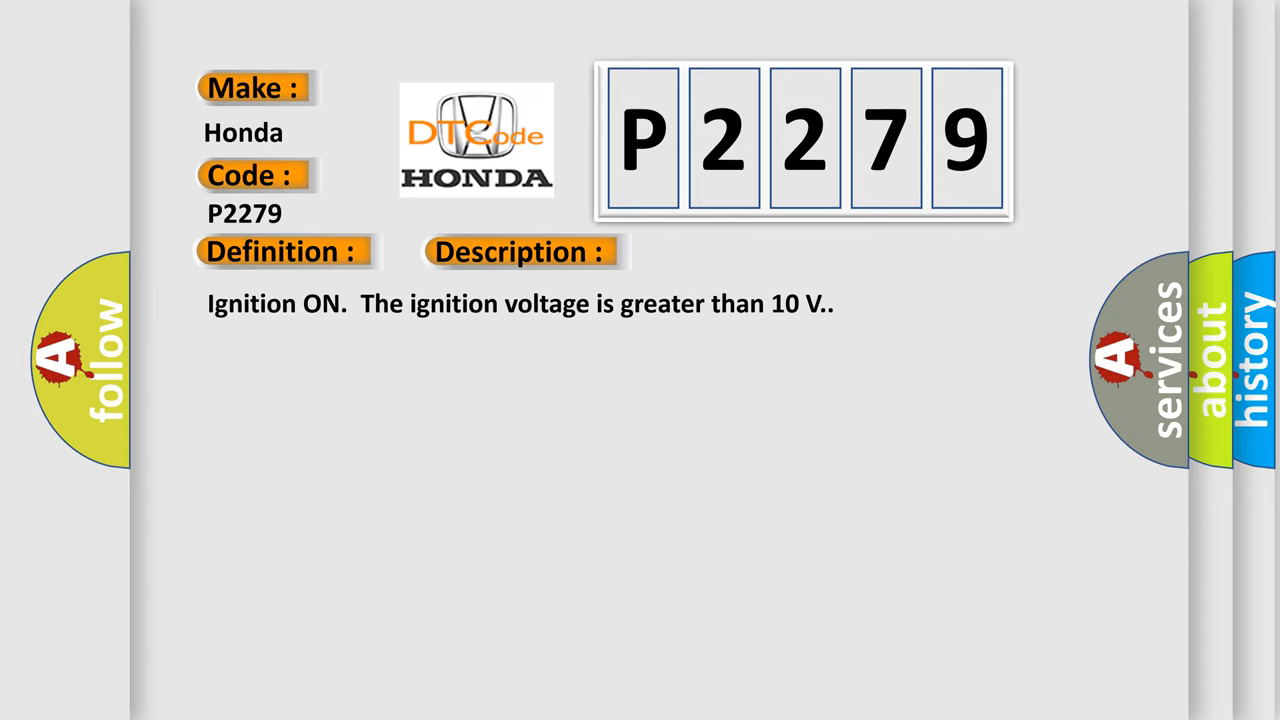
left_click(732, 252)
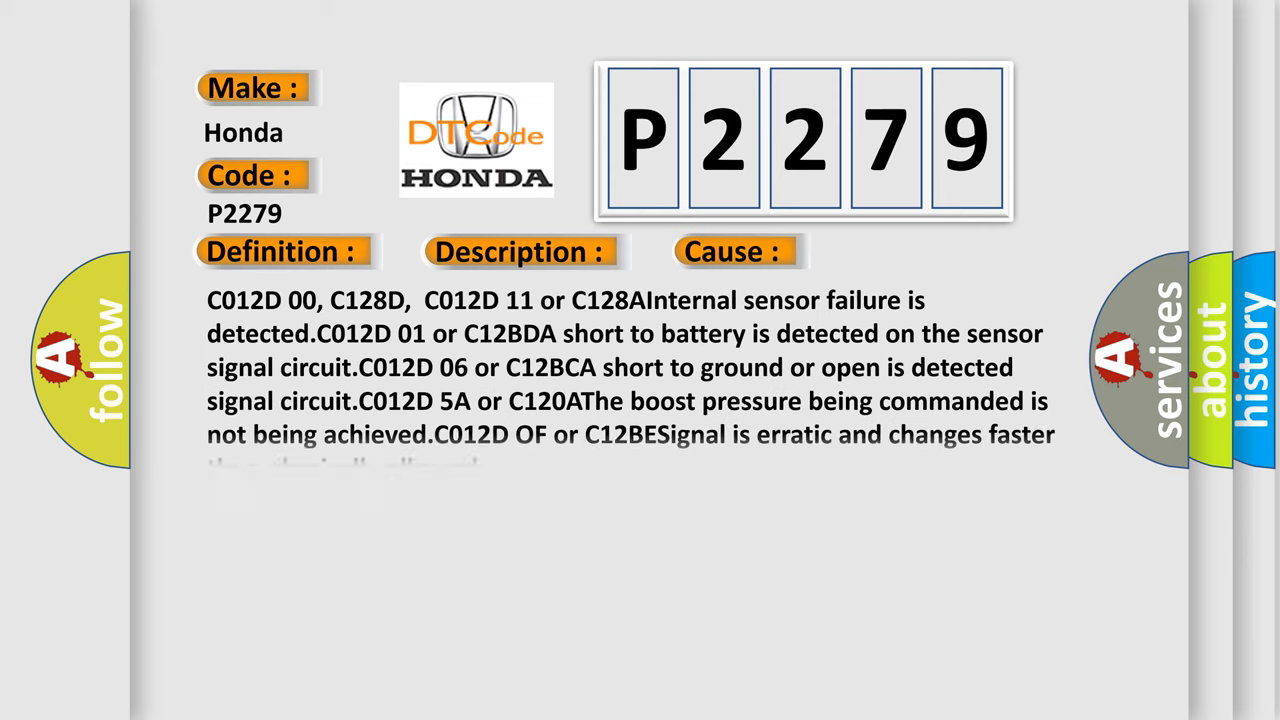